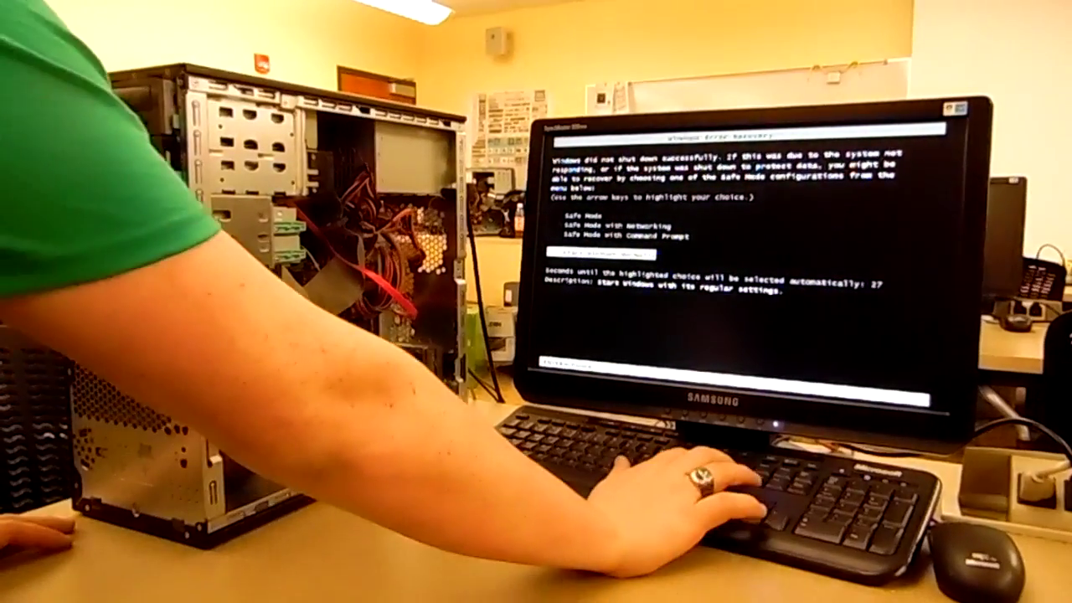
- Confirm Start Windows Normally so the computer proceeds to the Starting Windows screen
key("enter")
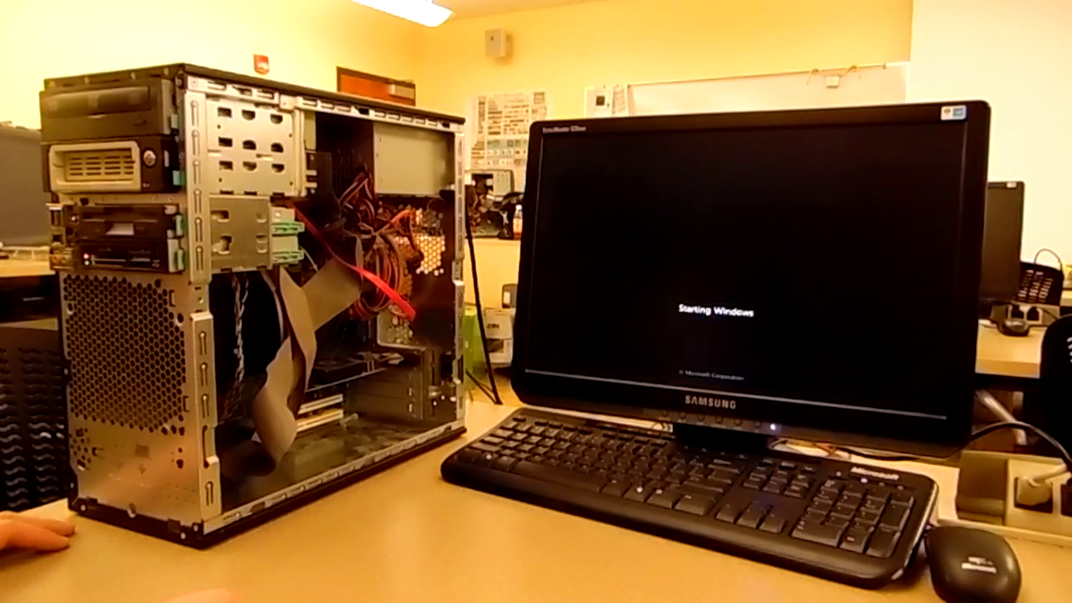